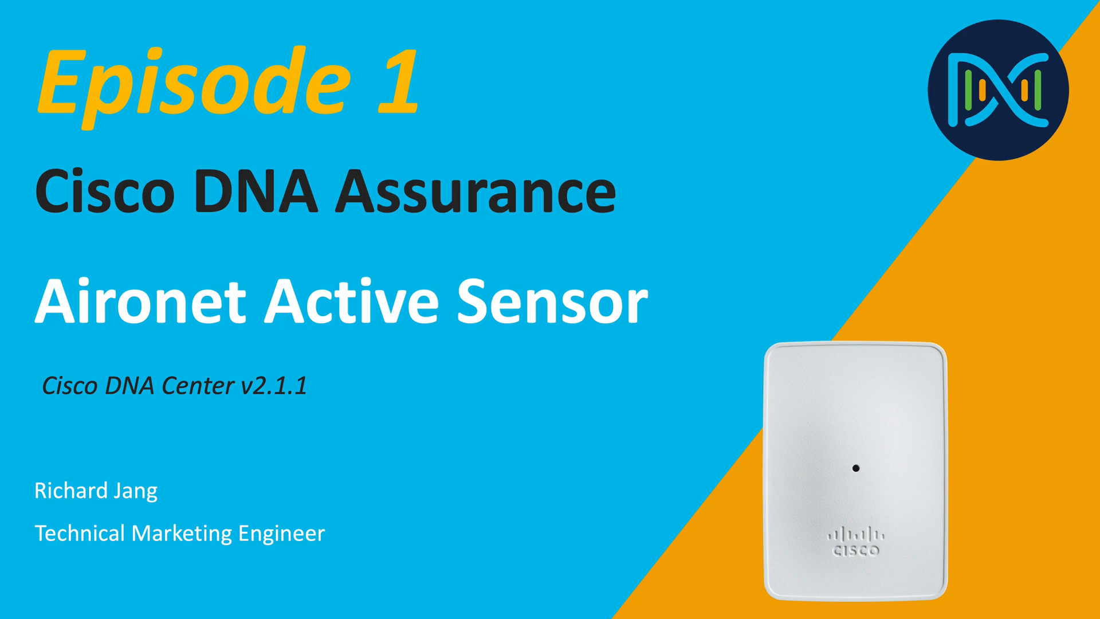
{"action": "key", "text": "Right"}
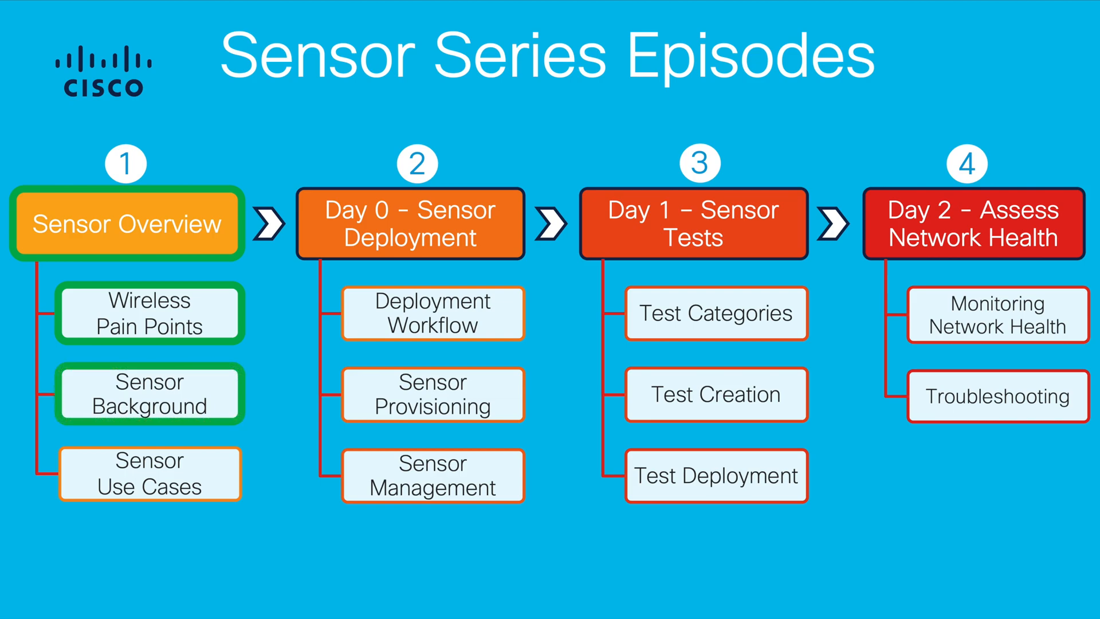
{"action": "left_click", "coordinate": [149, 473]}
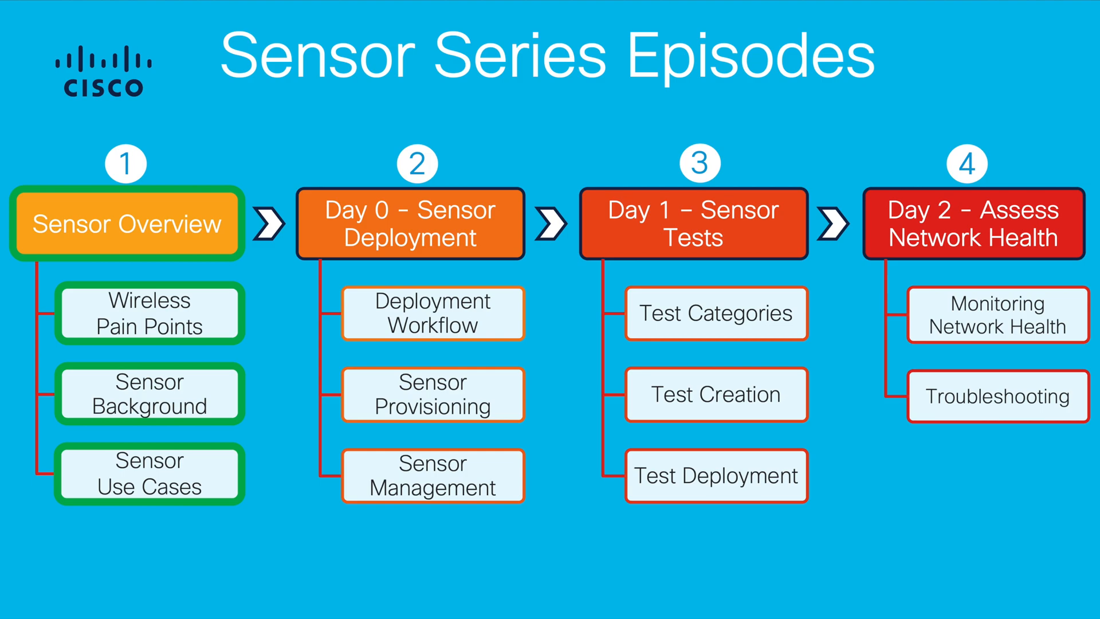